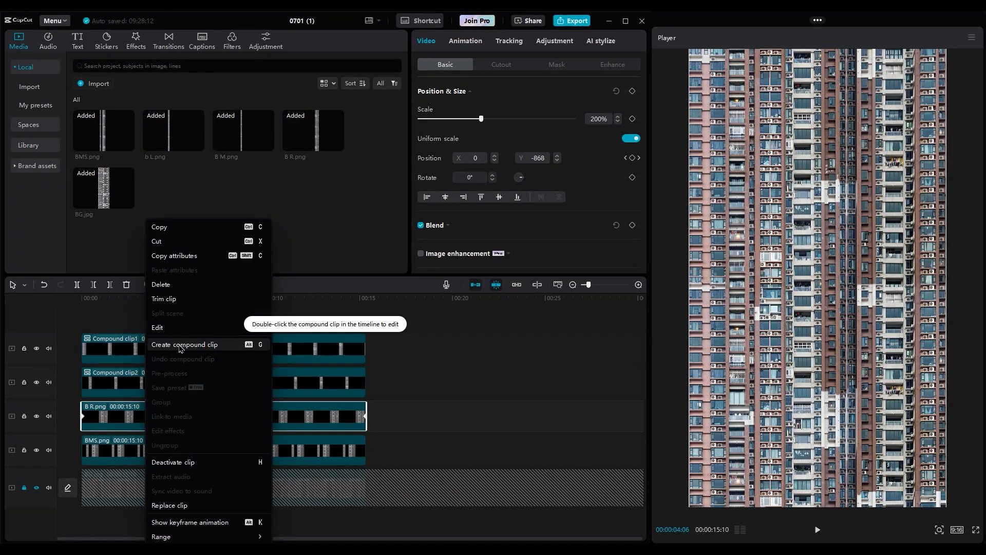
- Create a compound clip from the selected building strip layers
left_click(184, 346)
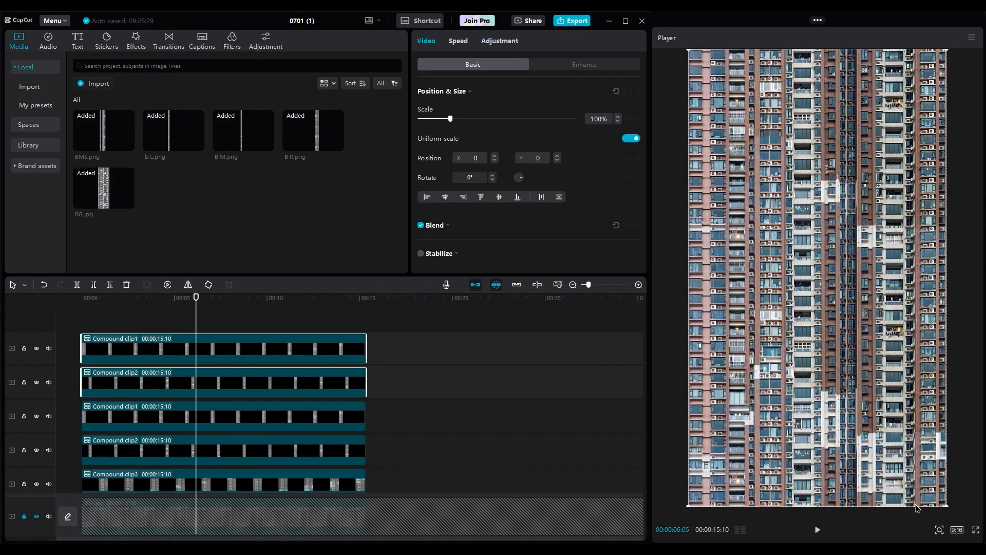
- Rotate the two top compound clips by 45 degrees so the strips run diagonally
type("45")
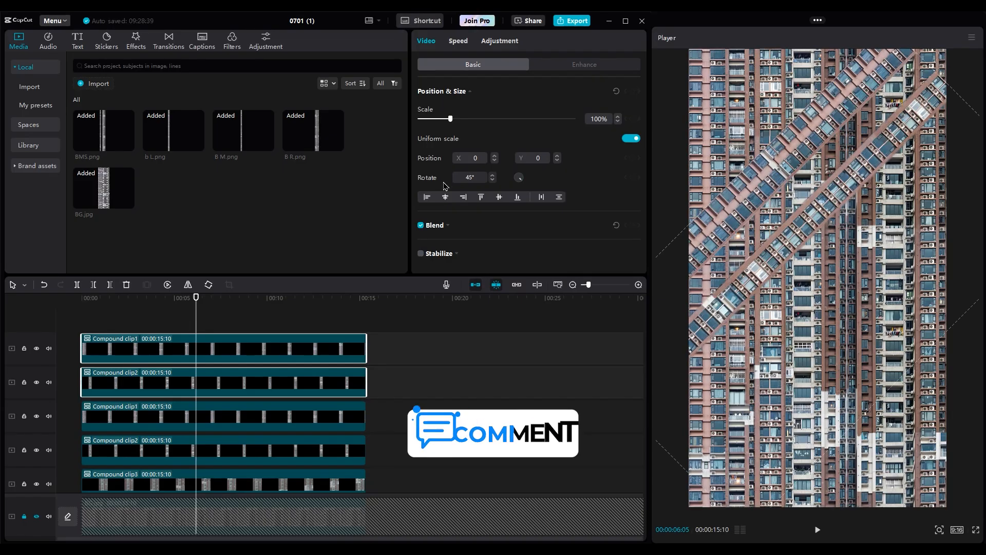
left_click(243, 382)
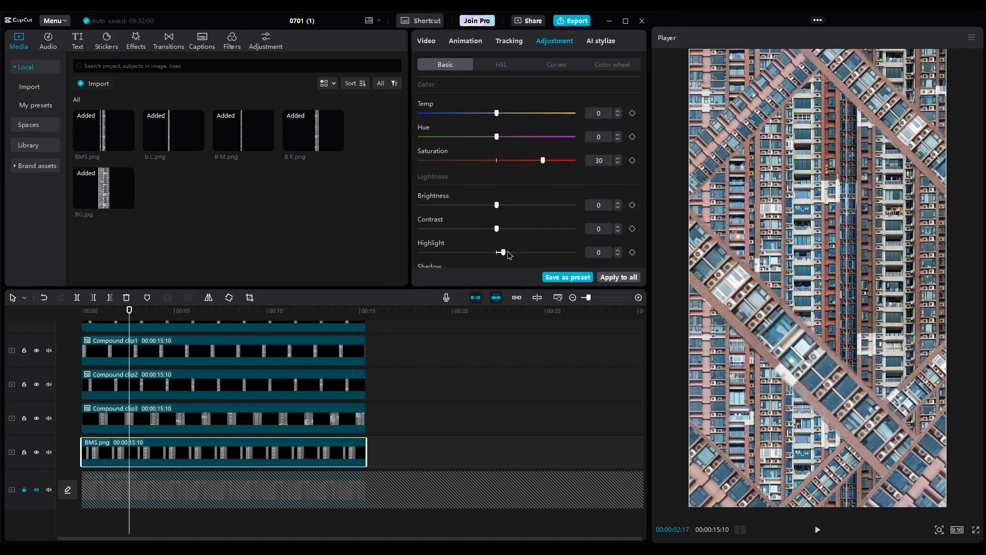
- Lower the highlights slightly, set clarity to about 70 and add a small amount of sharpening
left_click_drag(502, 253, 465, 253)
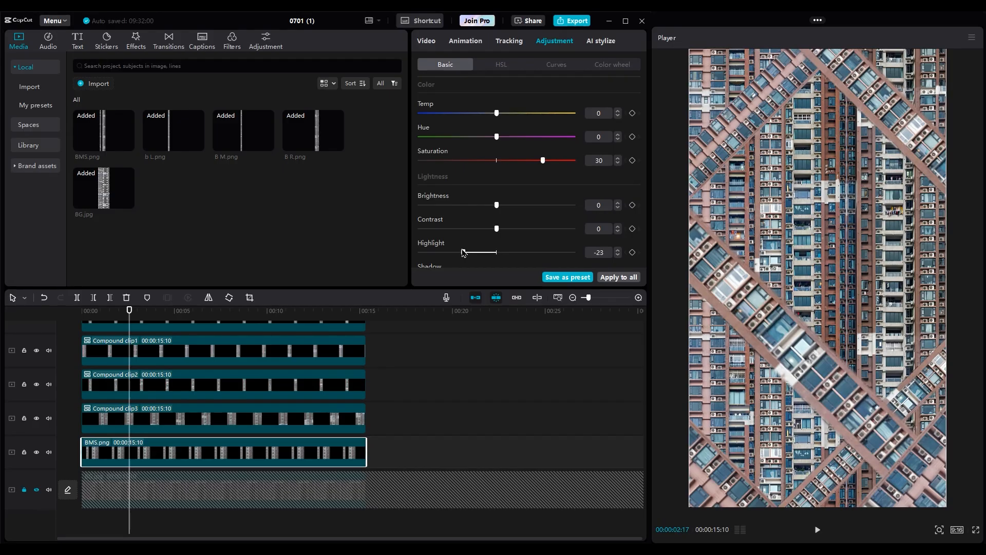
scroll("down", 3)
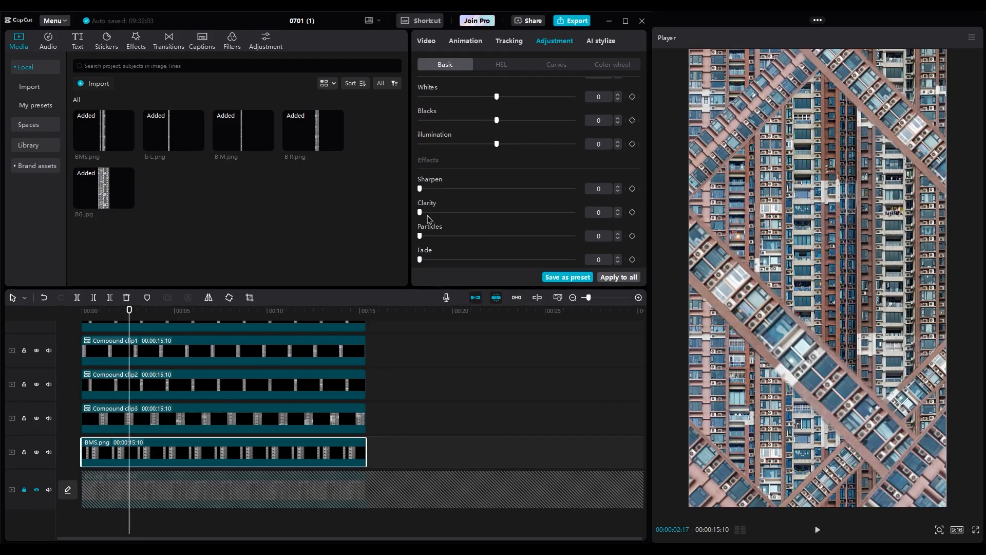
left_click_drag(420, 211, 570, 212)
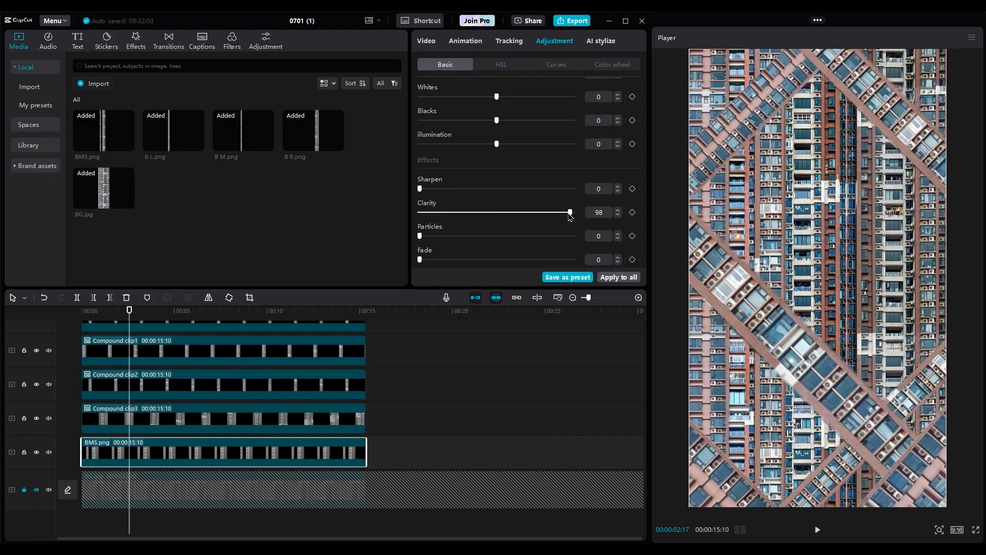
left_click_drag(570, 212, 529, 212)
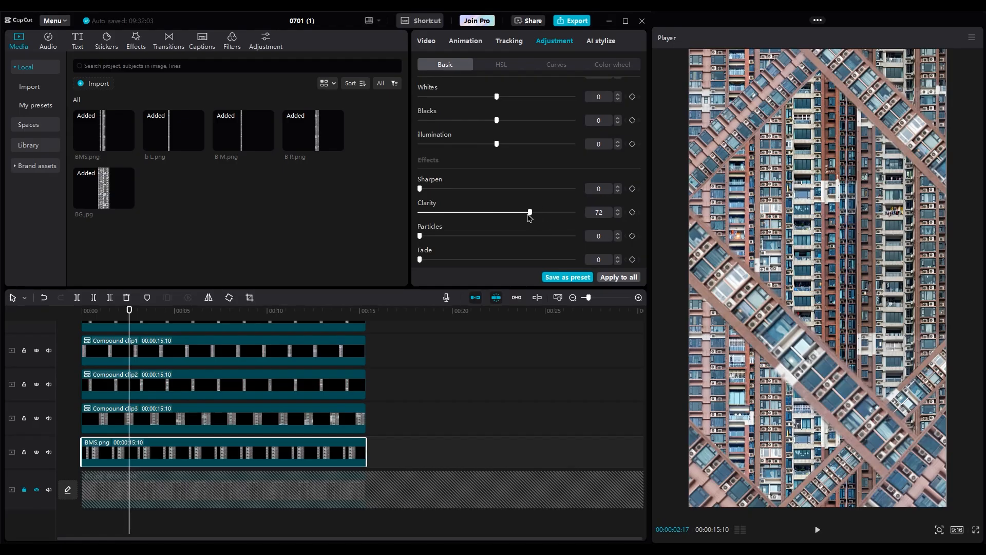
left_click_drag(530, 212, 528, 212)
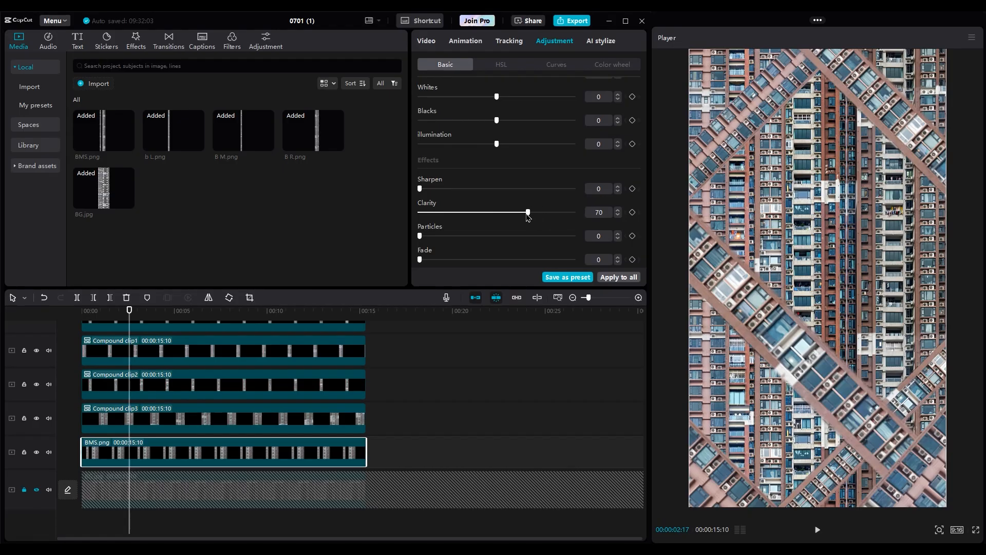
left_click_drag(418, 188, 449, 188)
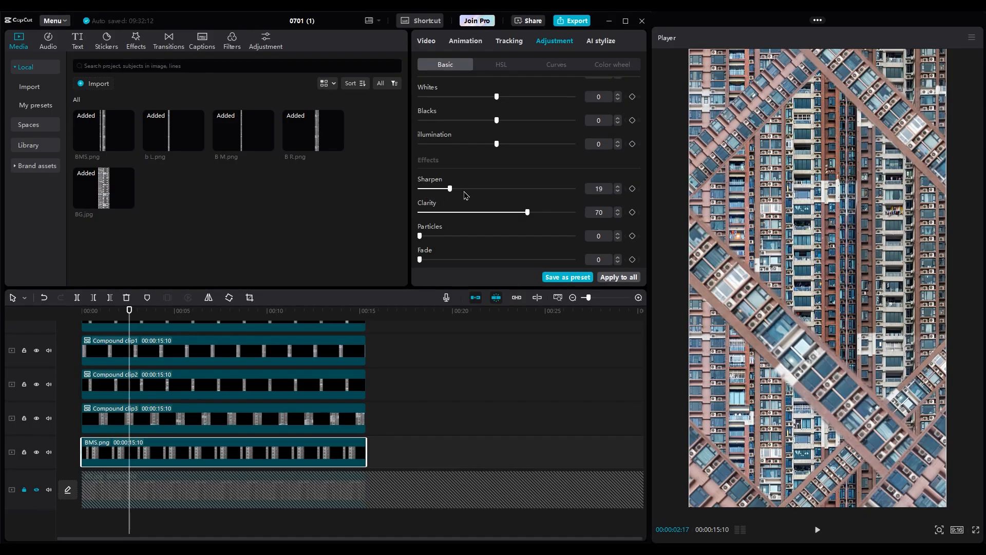
left_click_drag(449, 188, 420, 188)
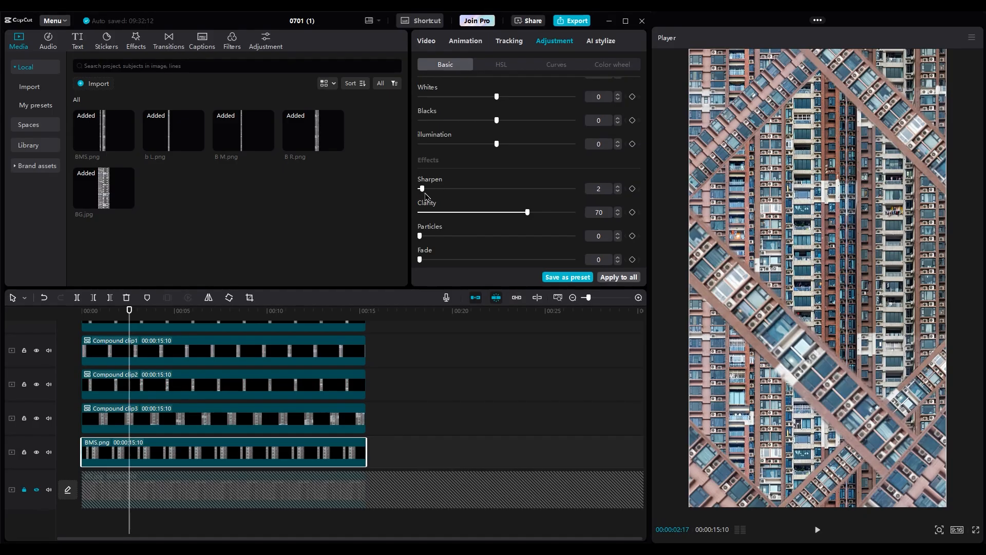
left_click_drag(421, 189, 426, 189)
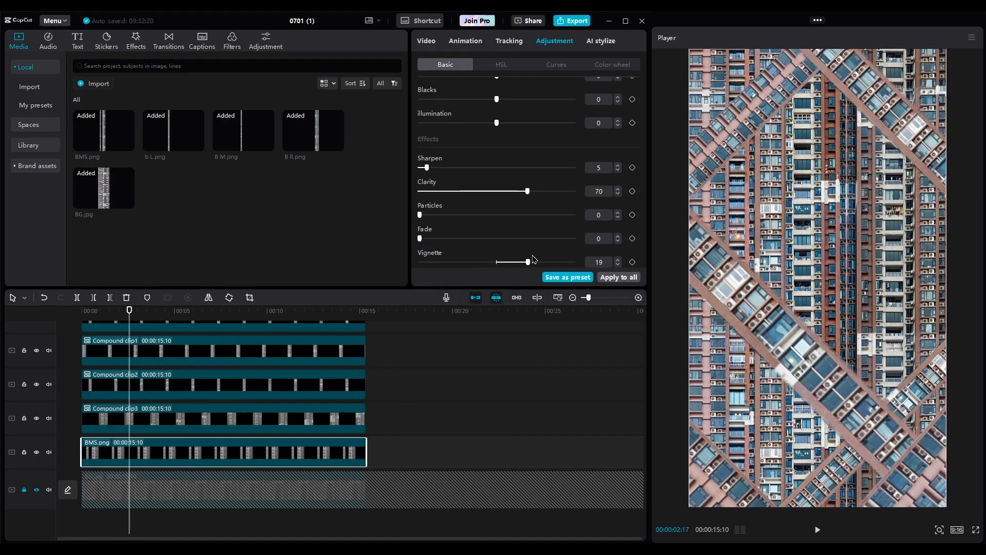
- Add a light vignette, darken illumination and shadows, warm the temperature slightly, and apply the grade to all clips
left_click_drag(528, 262, 539, 262)
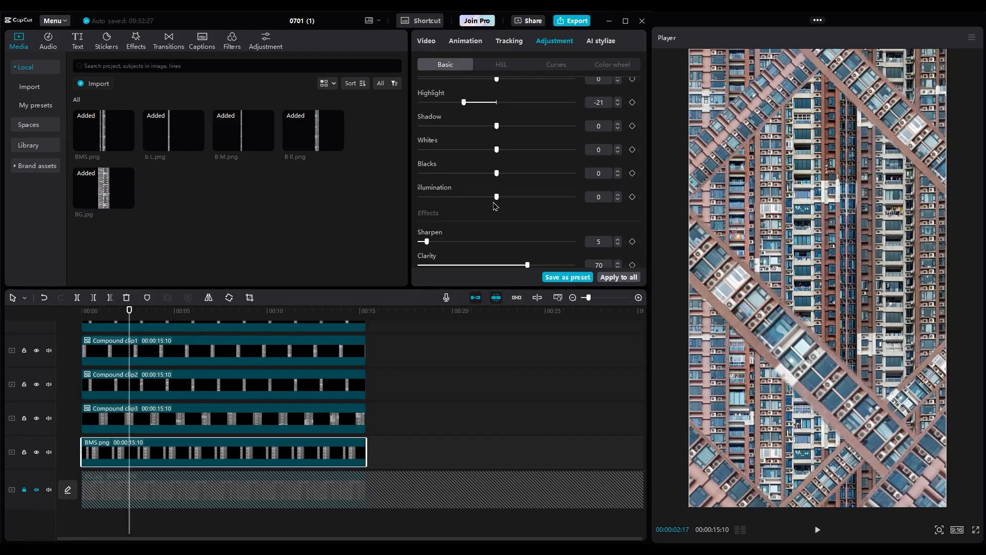
left_click_drag(495, 196, 475, 196)
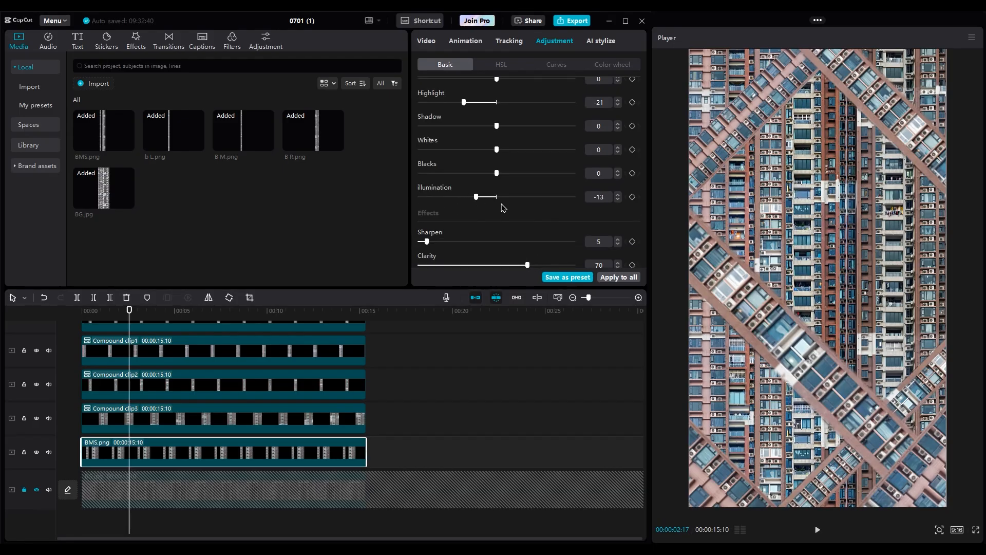
left_click_drag(495, 125, 486, 131)
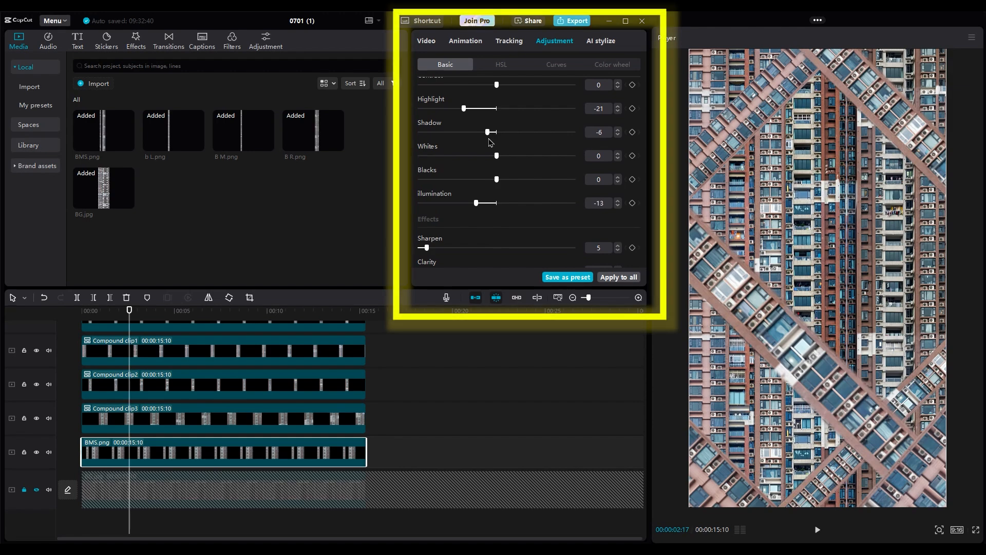
left_click_drag(492, 132, 487, 131)
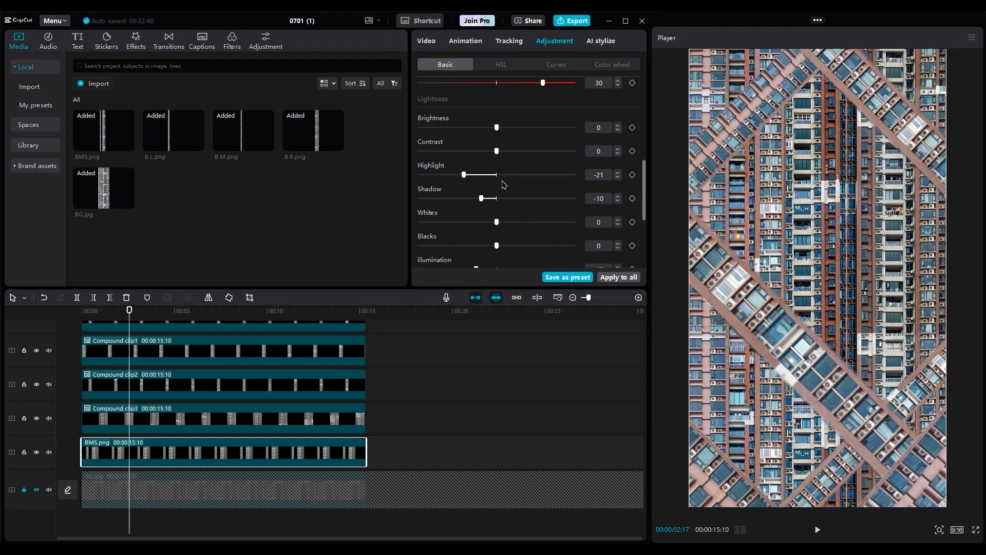
mouse_move(539, 198)
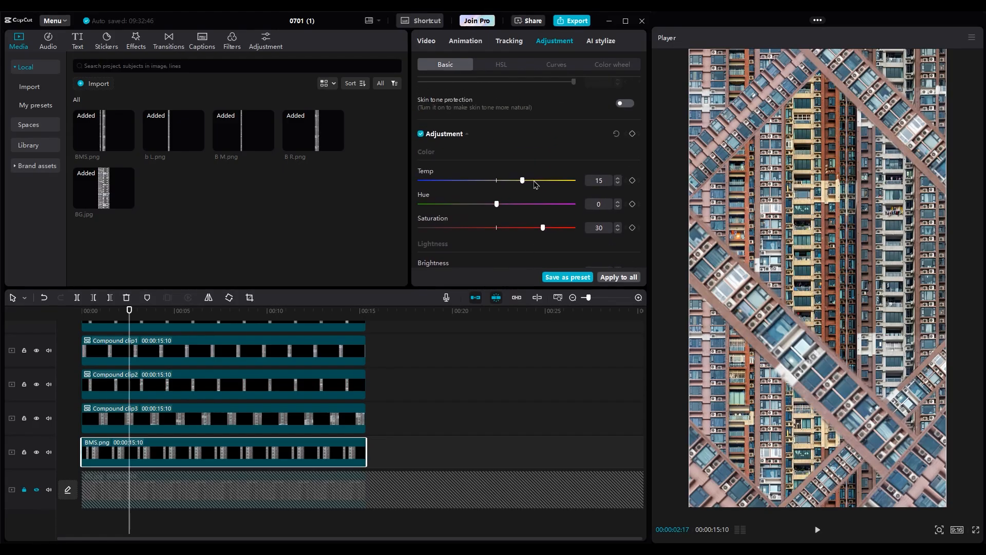
left_click_drag(521, 181, 505, 180)
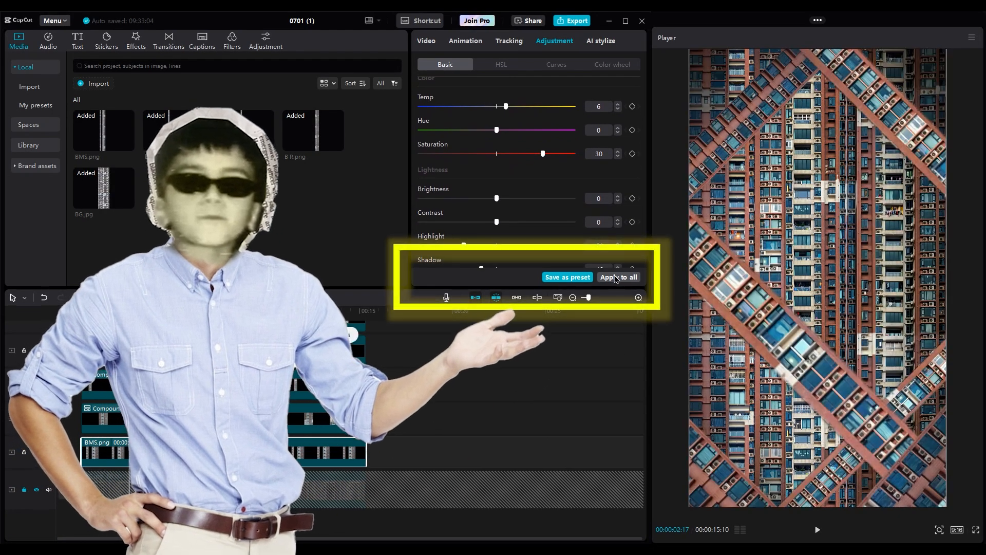
left_click(617, 279)
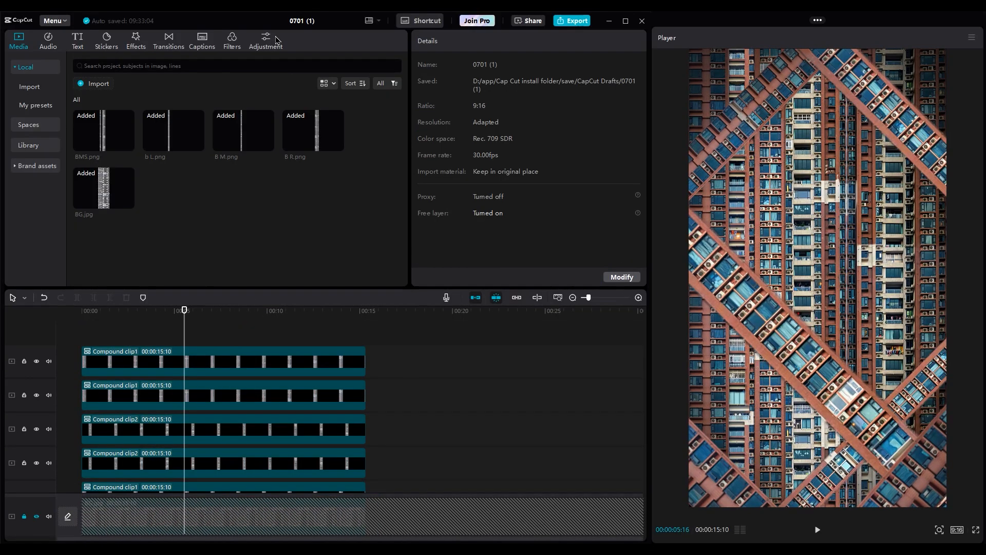
- Place a Custom adjustment layer above the clips and give it a vignette of 14
left_click(265, 39)
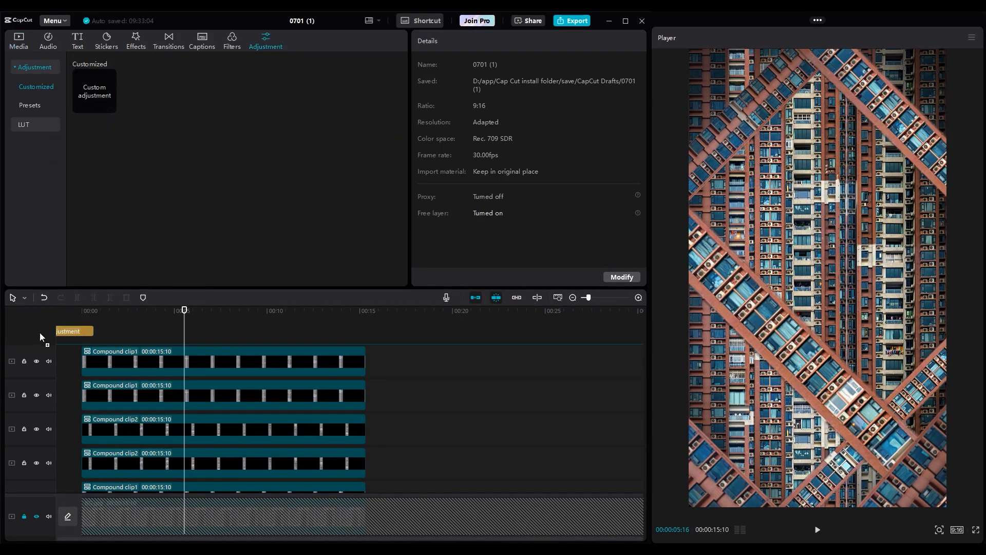
left_click(68, 332)
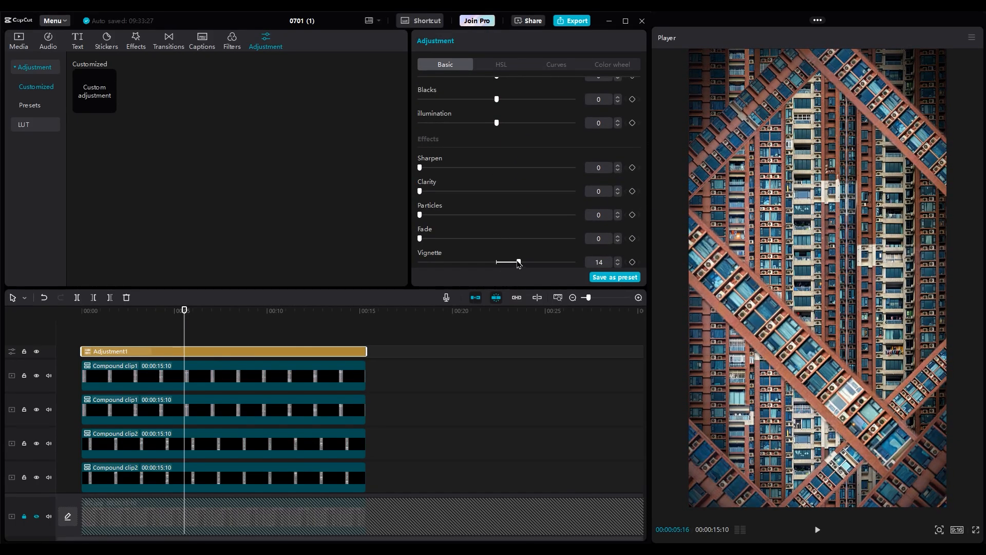
left_click_drag(496, 261, 526, 262)
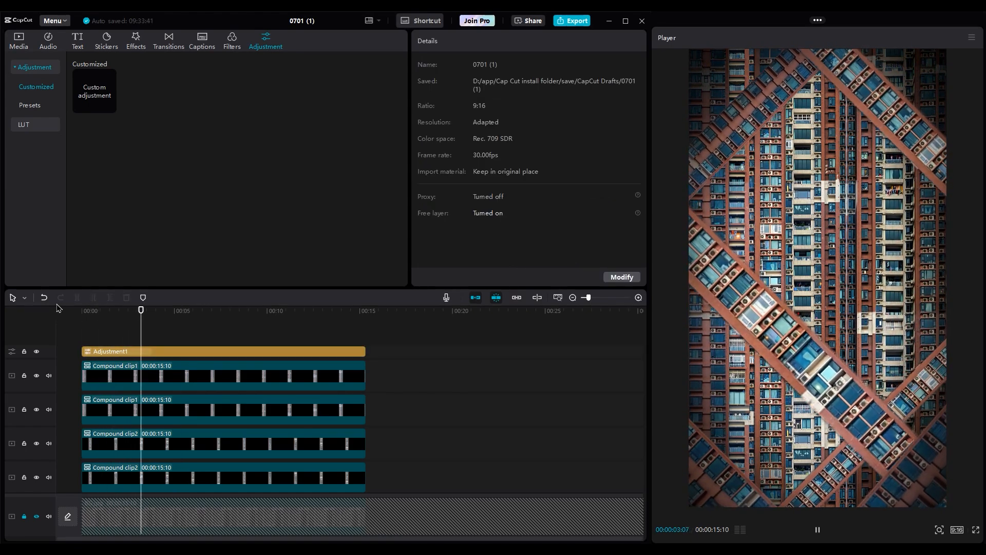
- Add the Hazy lens effect from Video effects and stretch it across the full clip length
left_click(136, 40)
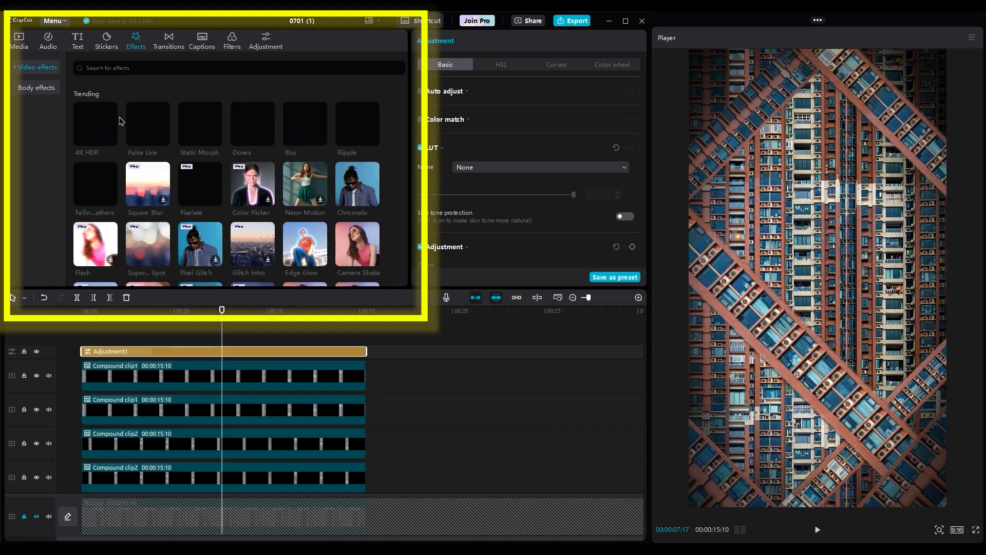
left_click(37, 68)
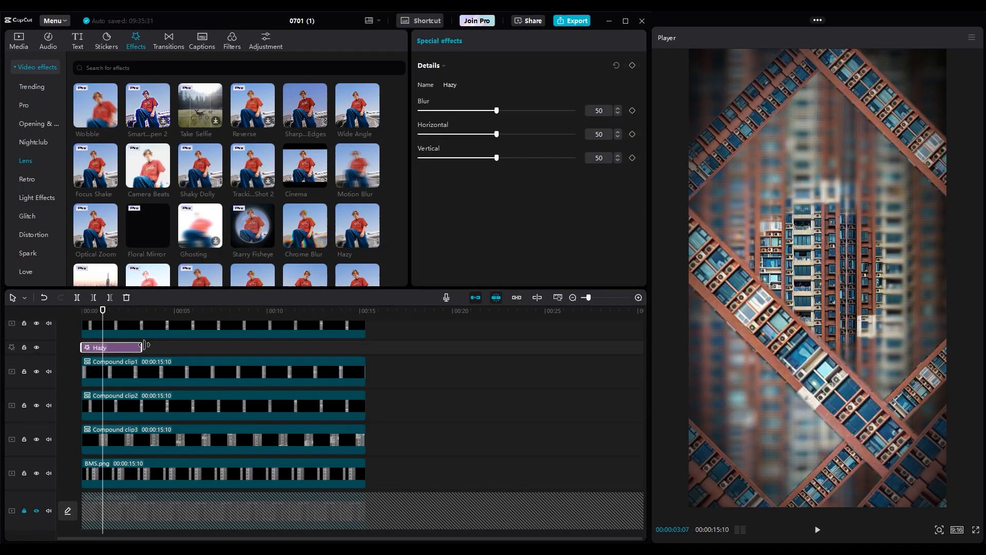
left_click_drag(142, 347, 361, 347)
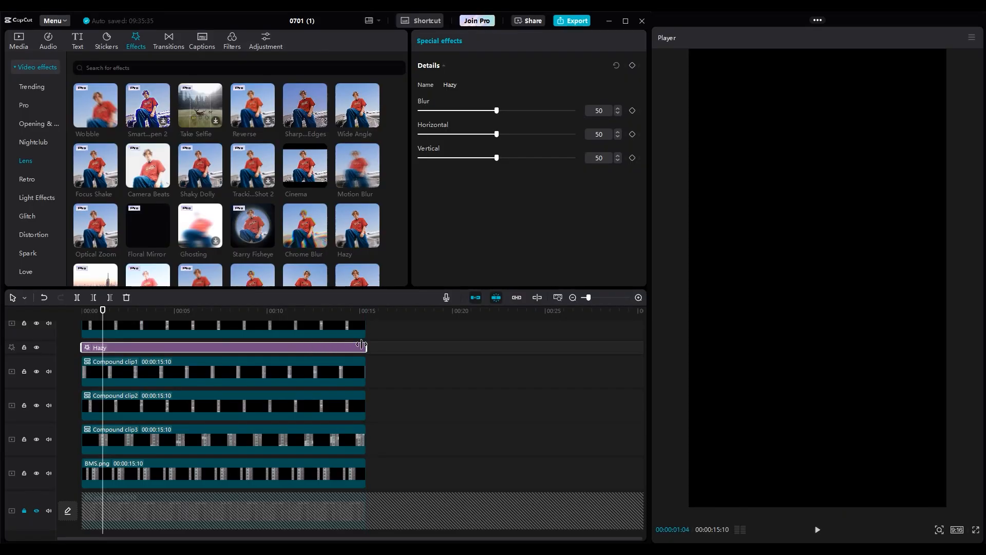
left_click_drag(497, 110, 426, 110)
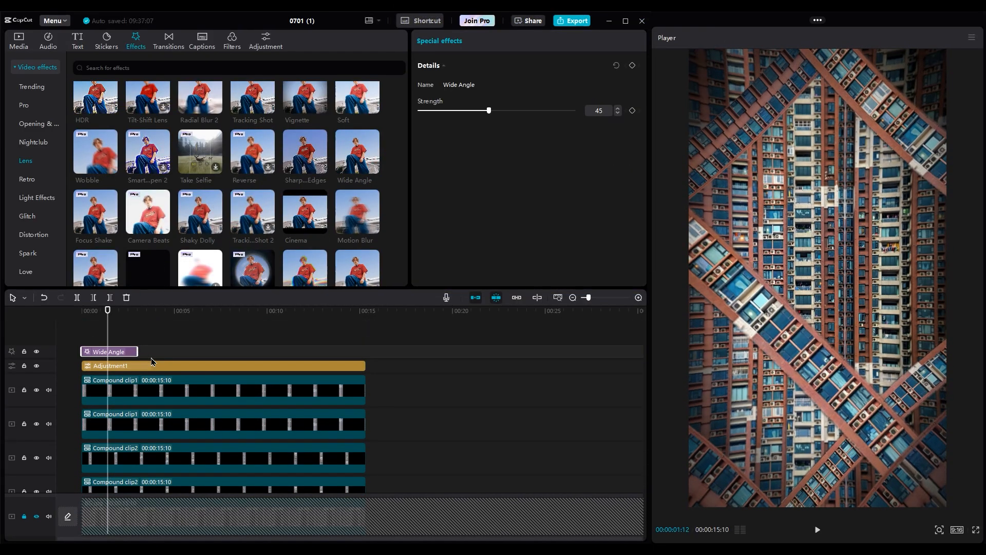
- Stretch the Wide Angle lens effect across the full clip at strength 45
left_click_drag(489, 111, 426, 111)
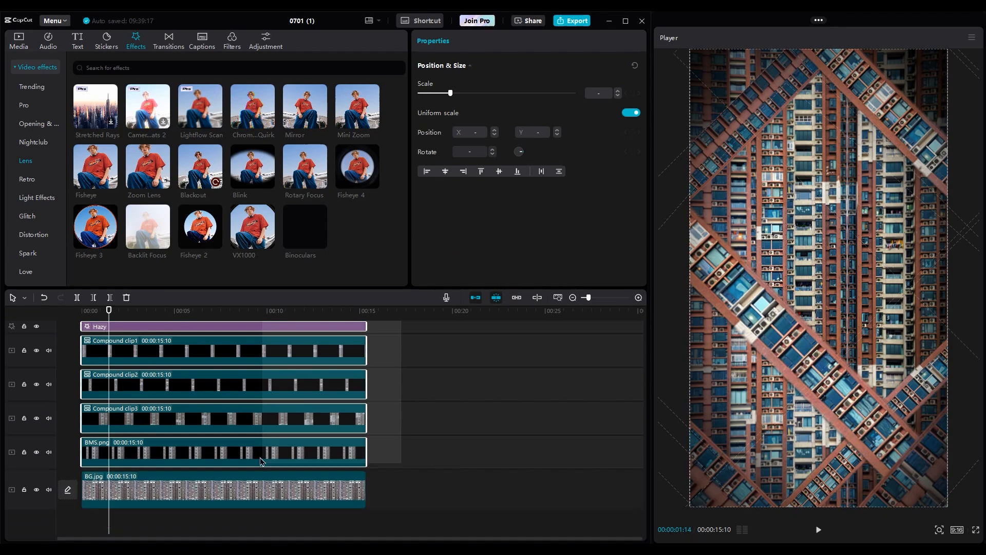
- Merge the layers into one compound clip and enable motion blur with blur and blend at 20
right_click(260, 461)
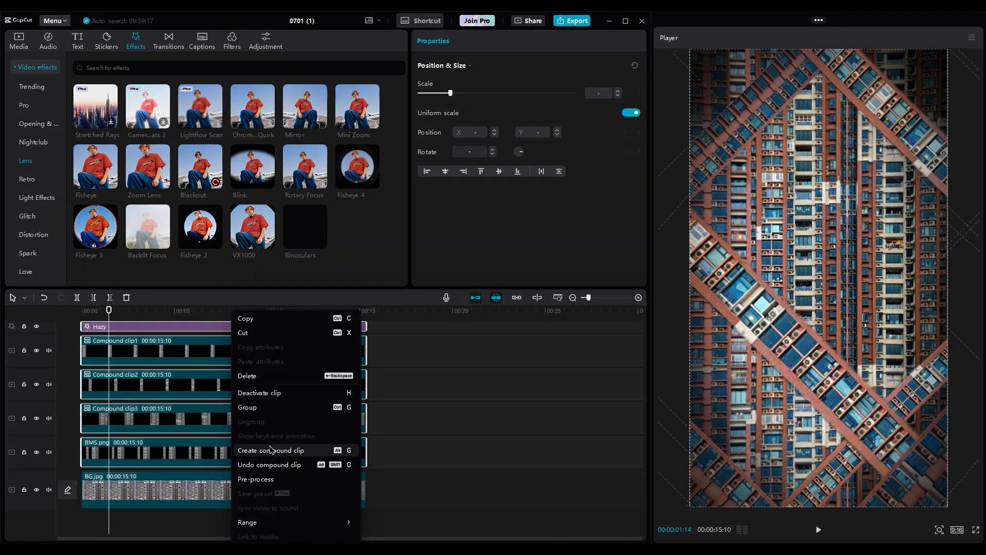
left_click(271, 450)
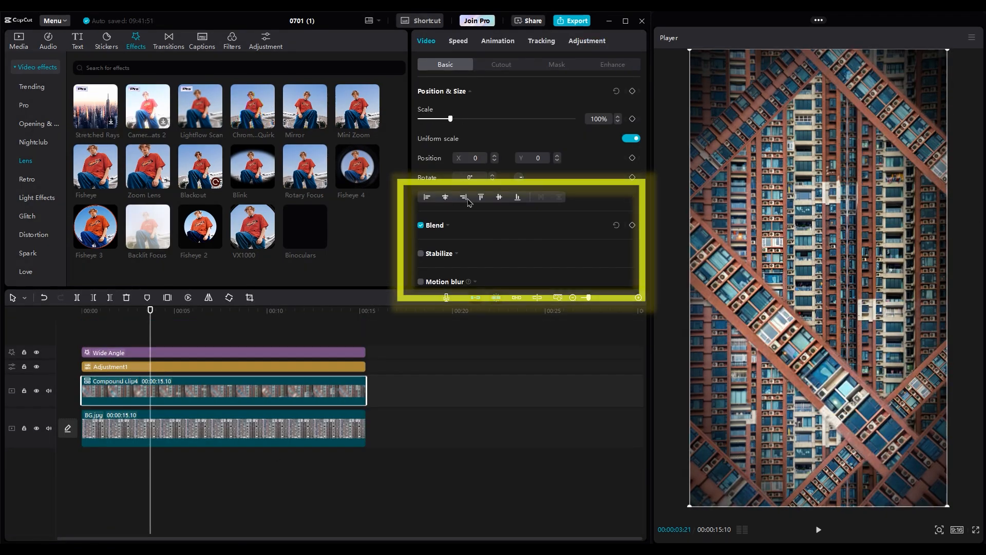
left_click(420, 281)
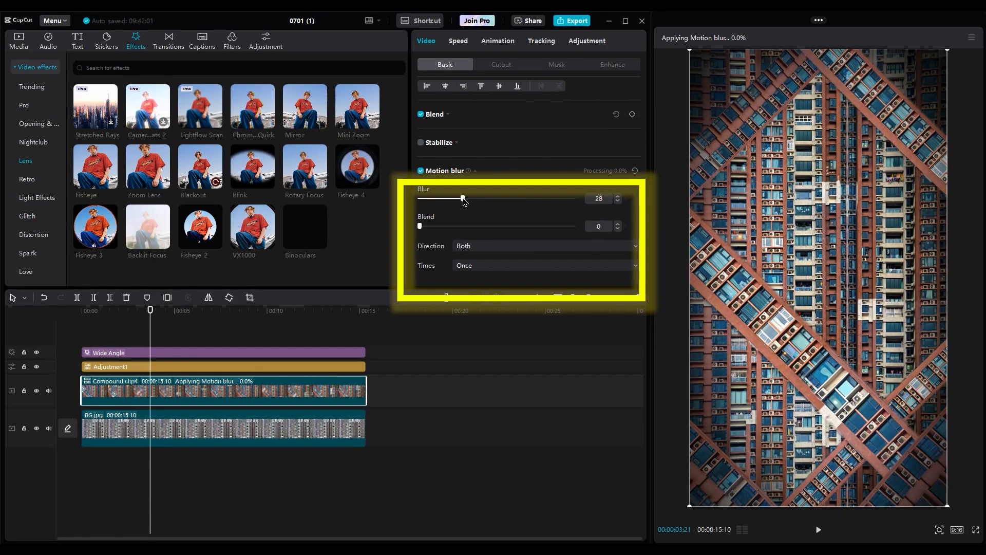
left_click_drag(419, 226, 451, 226)
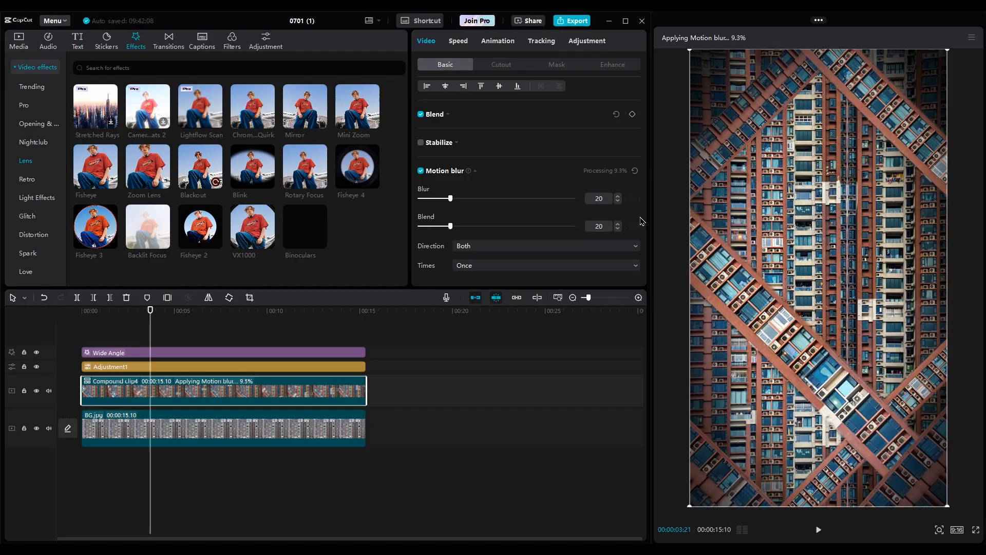